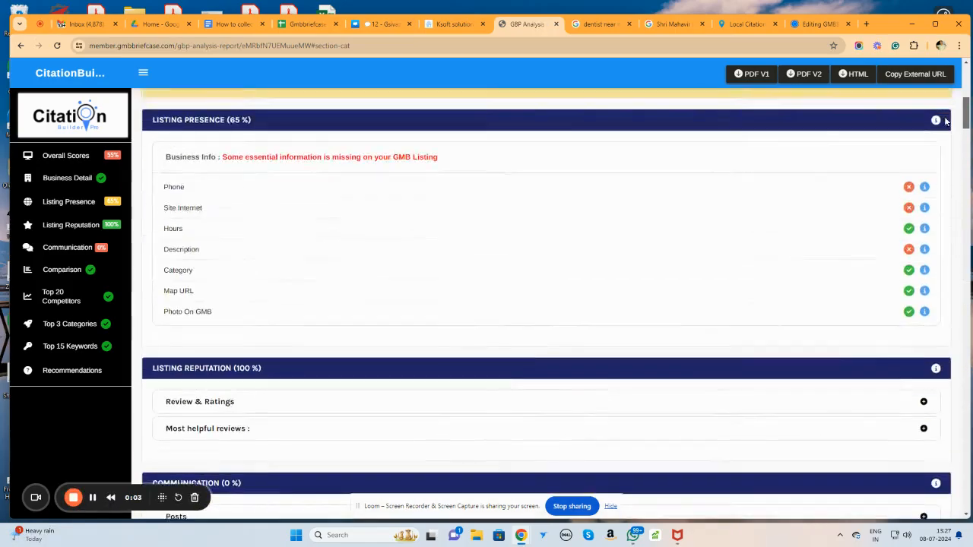
Scroll past the competitor listings, categories and keywords down to the Calendly booking calendar.
{"action": "scroll", "scroll_direction": "down", "scroll_amount": 3}
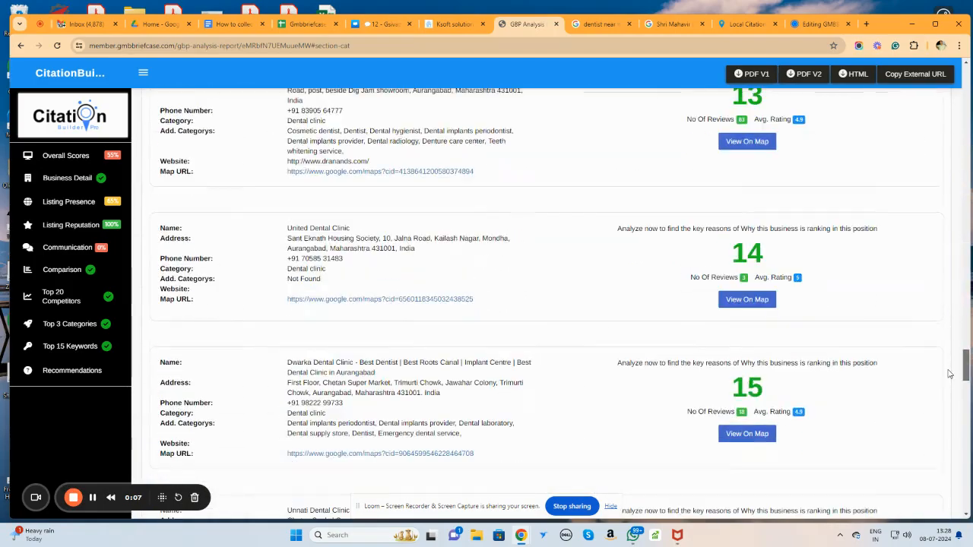
{"action": "scroll", "scroll_direction": "down", "scroll_amount": 3}
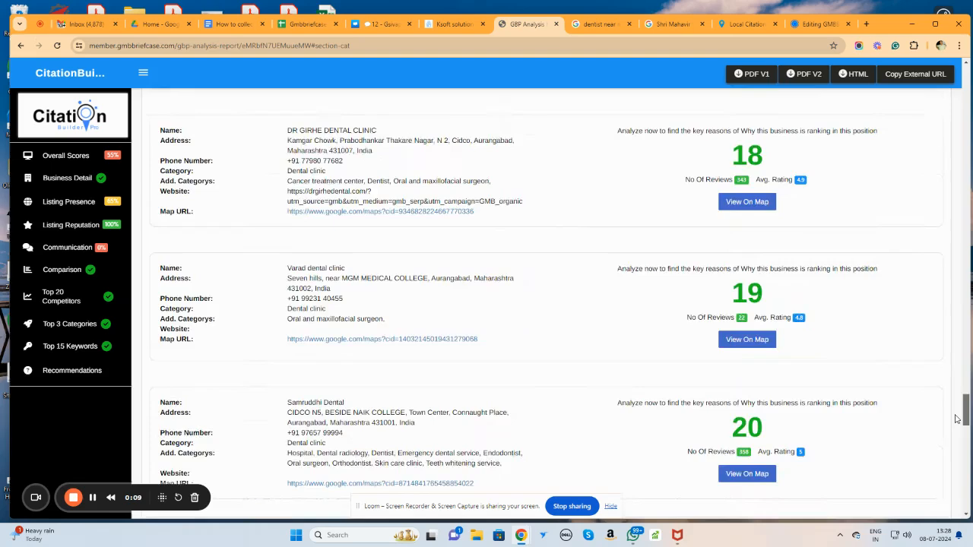
{"action": "scroll", "scroll_direction": "down", "scroll_amount": 3}
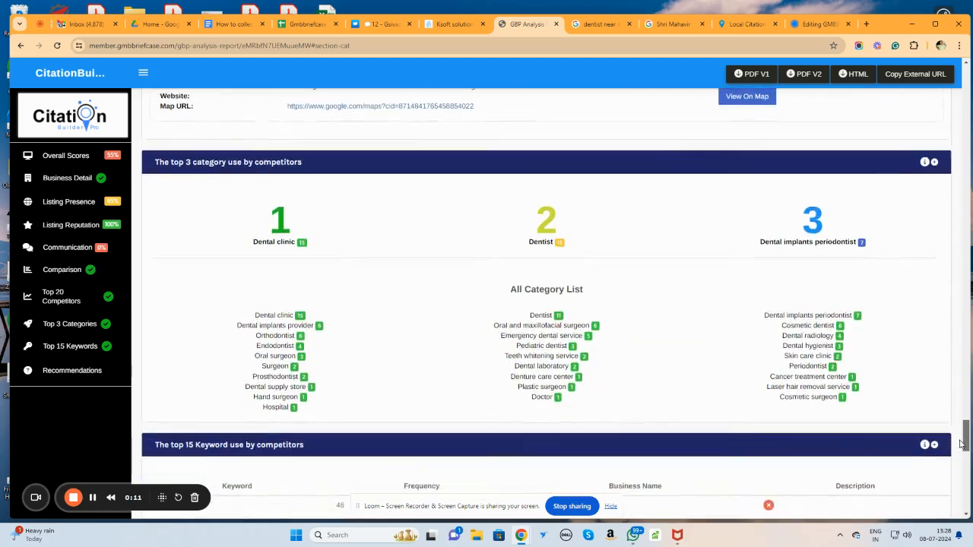
{"action": "scroll", "scroll_direction": "down", "scroll_amount": 3}
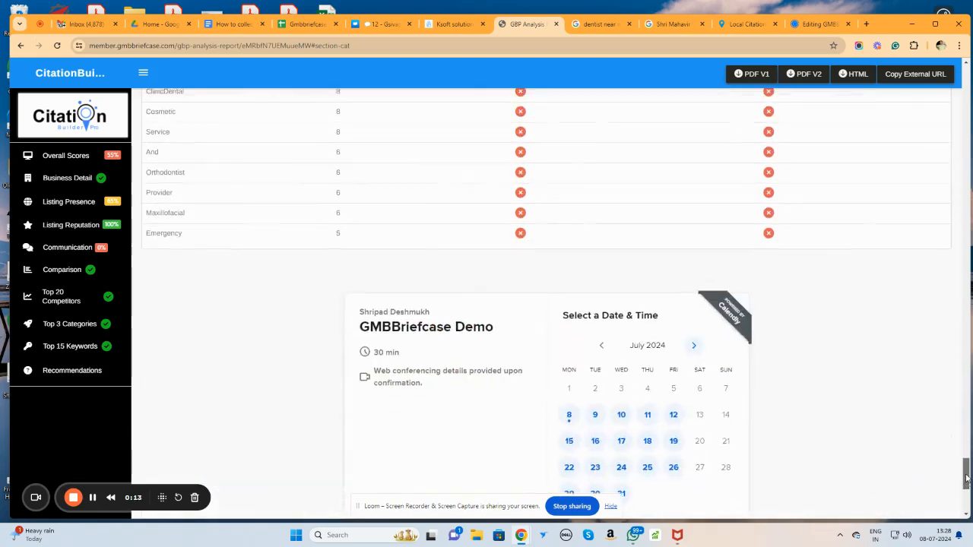
{"action": "scroll", "scroll_direction": "down", "scroll_amount": 3}
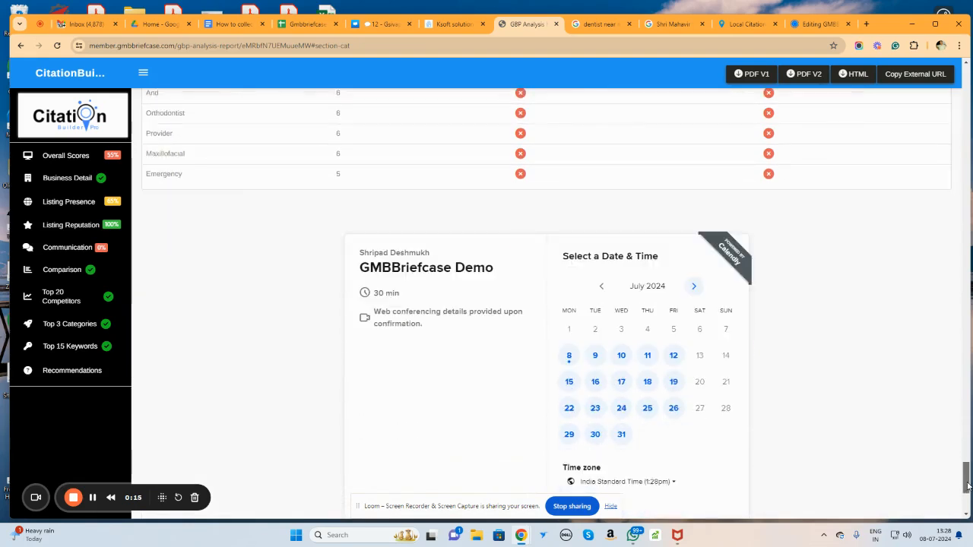
{"action": "scroll", "scroll_direction": "down", "scroll_amount": 3}
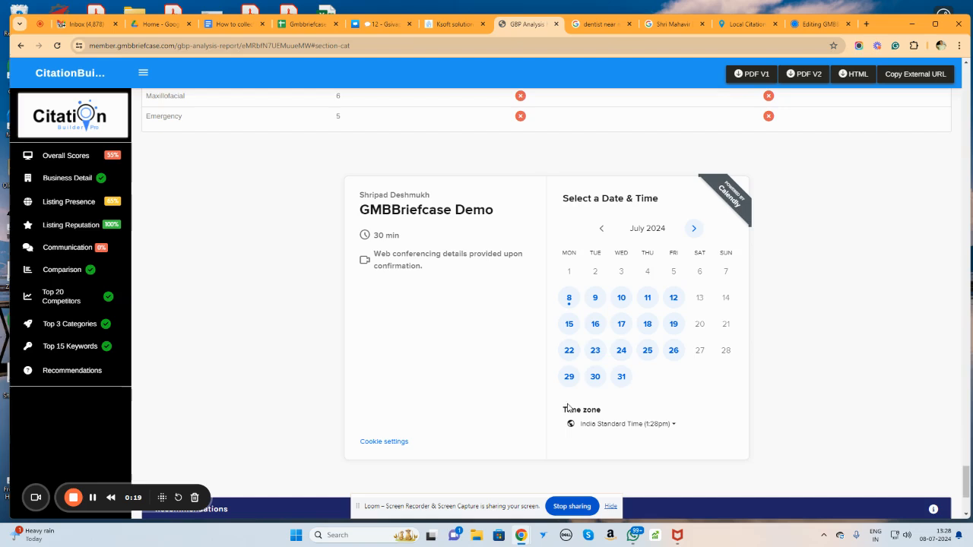
{"action": "mouse_move", "coordinate": [553, 398]}
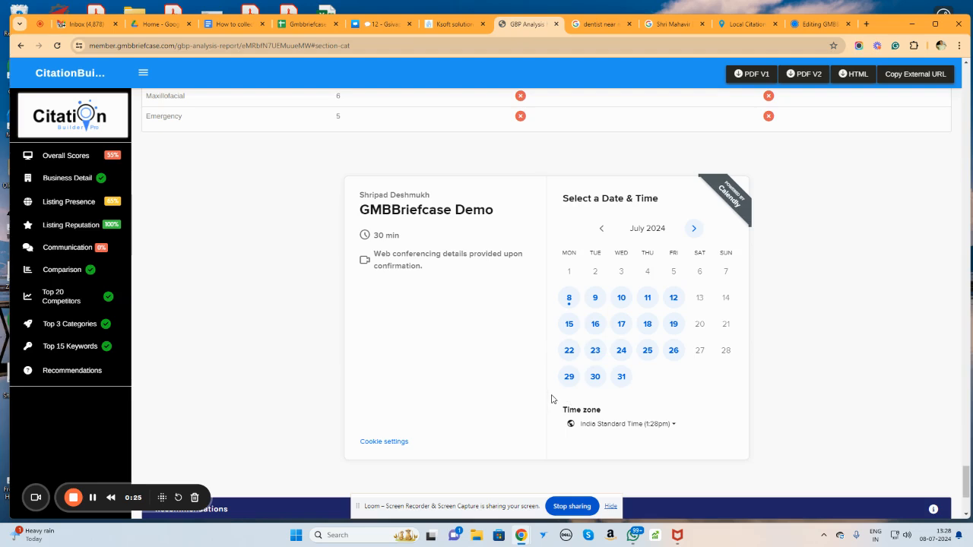
{"action": "mouse_move", "coordinate": [636, 357]}
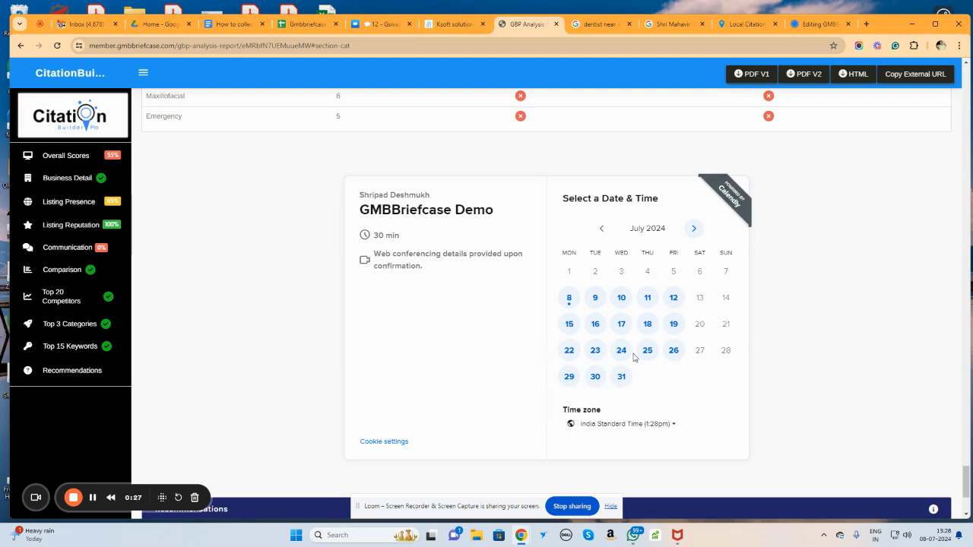
Switch to the Ksoft solution tab and reach Report Branding under Lead Dashboard.
{"action": "left_click", "coordinate": [380, 24]}
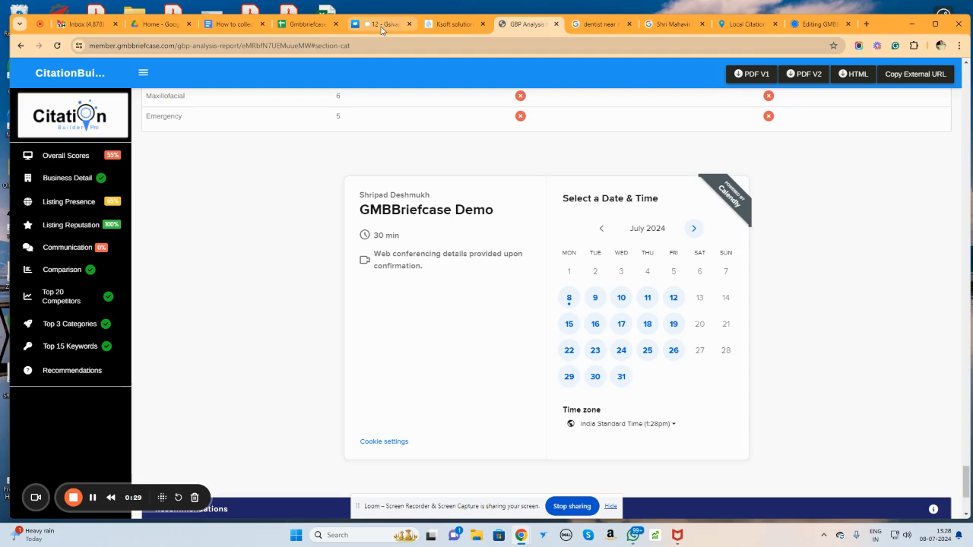
{"action": "left_click", "coordinate": [453, 25]}
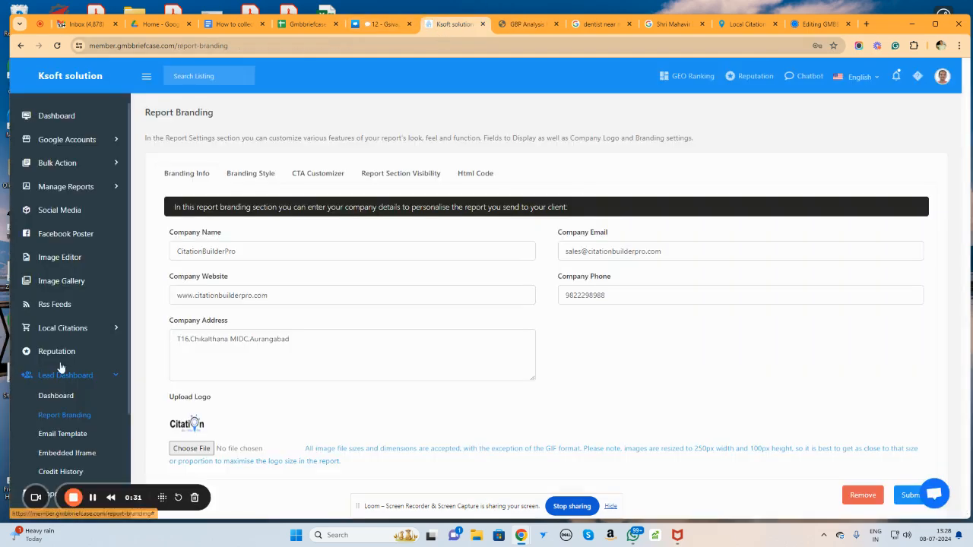
{"action": "mouse_move", "coordinate": [59, 380]}
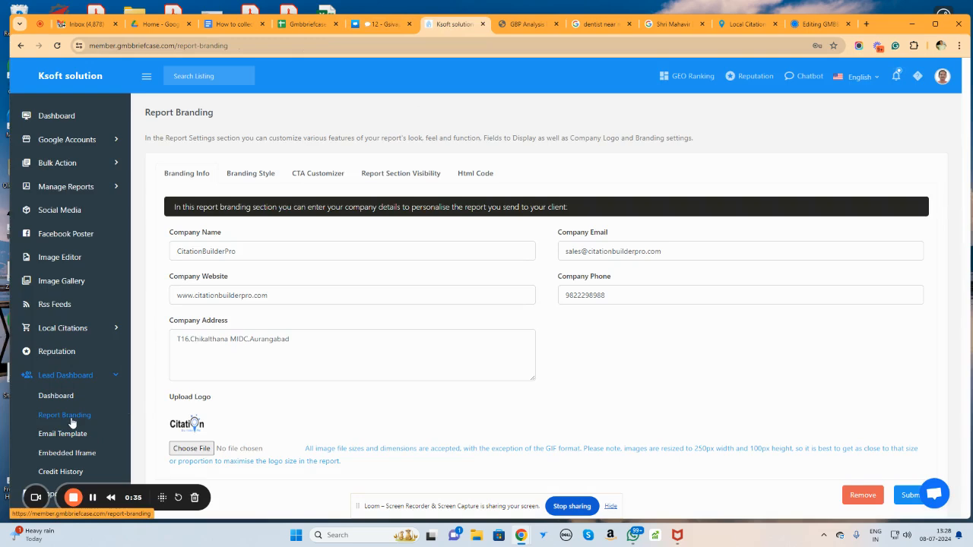
{"action": "left_click", "coordinate": [474, 174]}
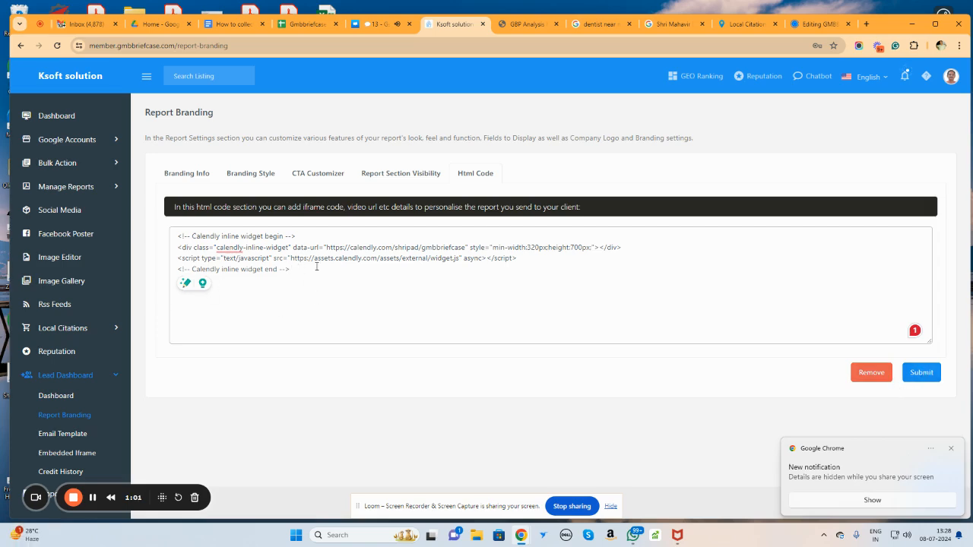
Return to the lead report tab and scroll back down to the Calendly widget.
{"action": "left_click", "coordinate": [524, 24]}
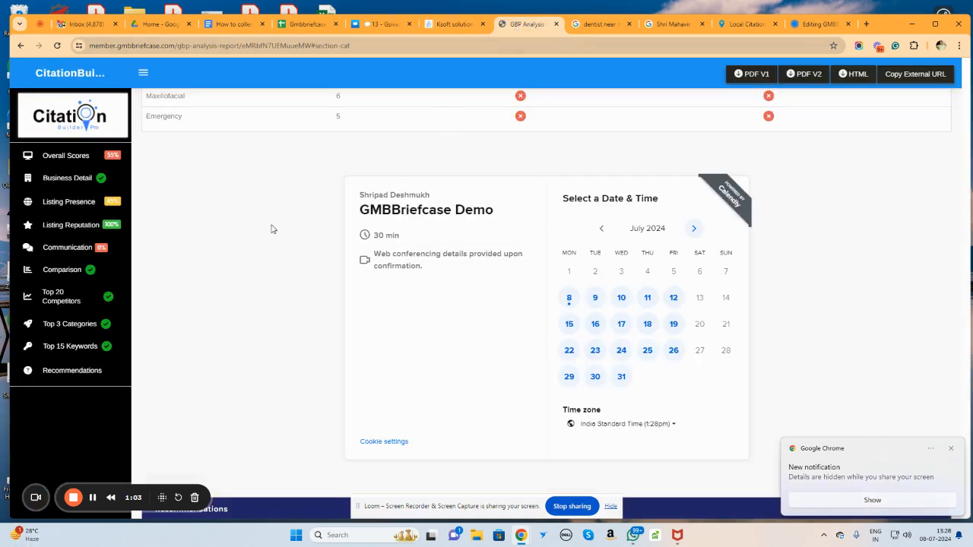
{"action": "scroll", "scroll_direction": "down", "scroll_amount": 3}
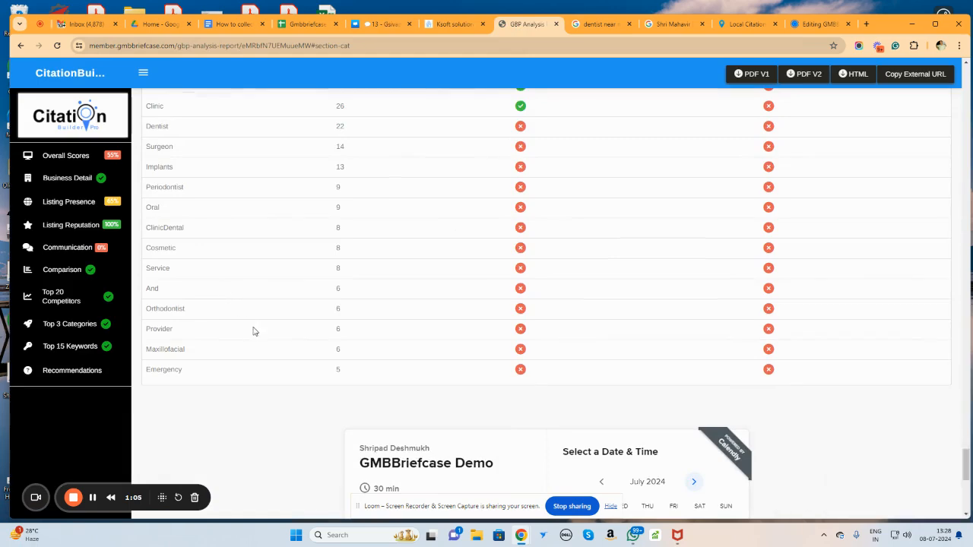
{"action": "scroll", "scroll_direction": "down", "scroll_amount": 3}
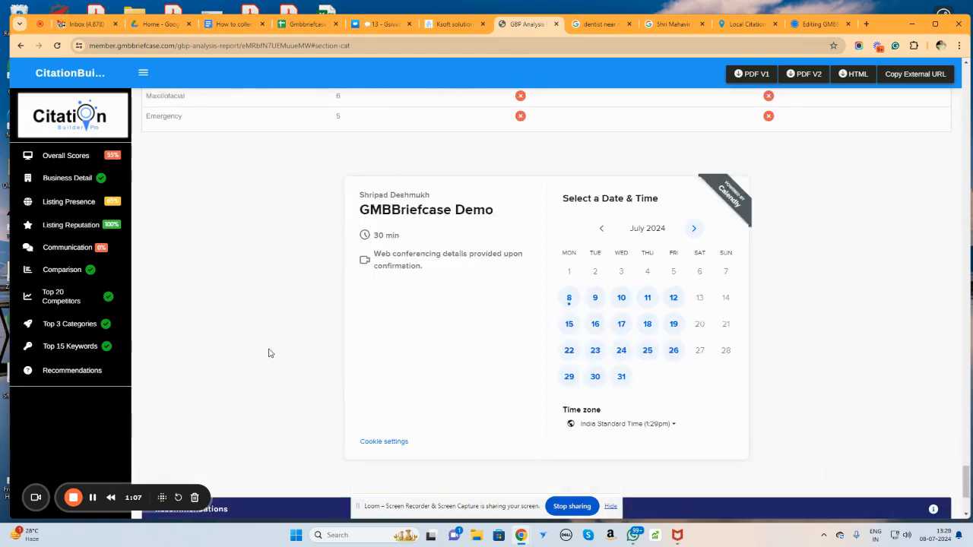